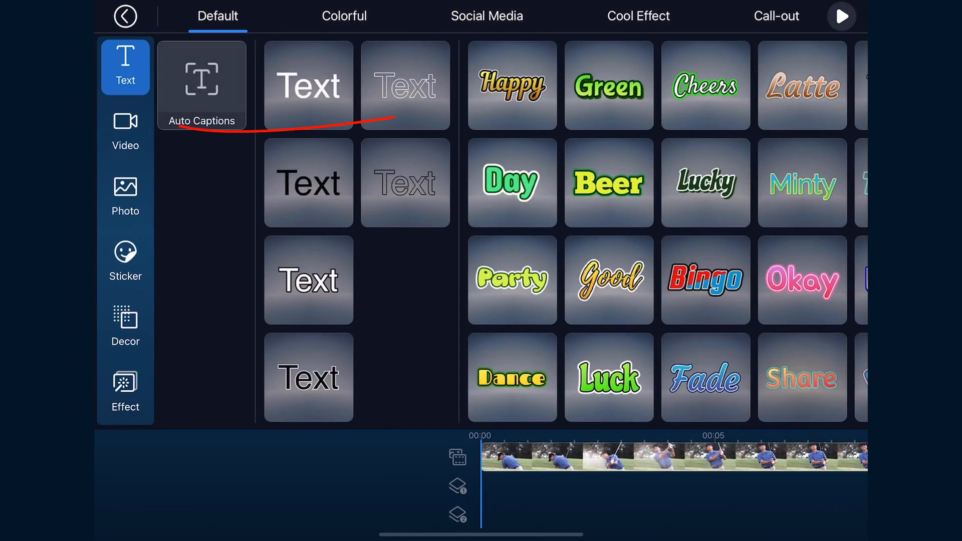
Add the golf video clip again as a picture-in-picture overlay layer.
{"action": "left_click", "coordinate": [125, 129]}
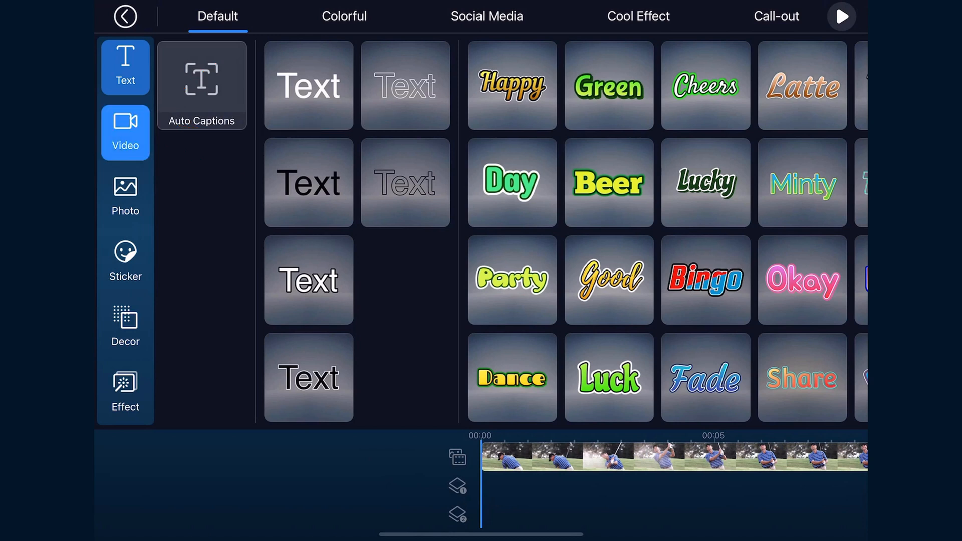
{"action": "left_click", "coordinate": [125, 132]}
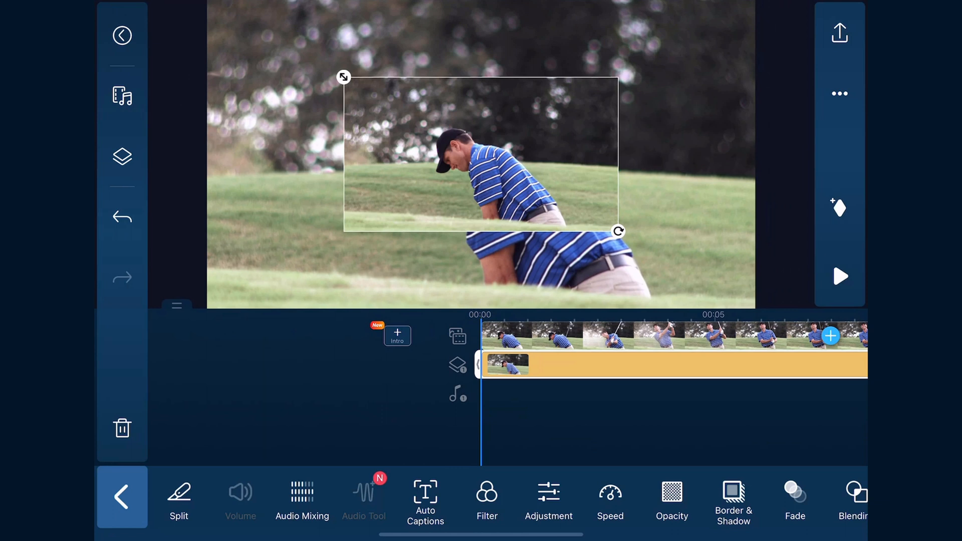
Scale the overlay golf clip up until it covers the full preview frame.
{"action": "scroll", "scroll_direction": "left", "scroll_amount": 3}
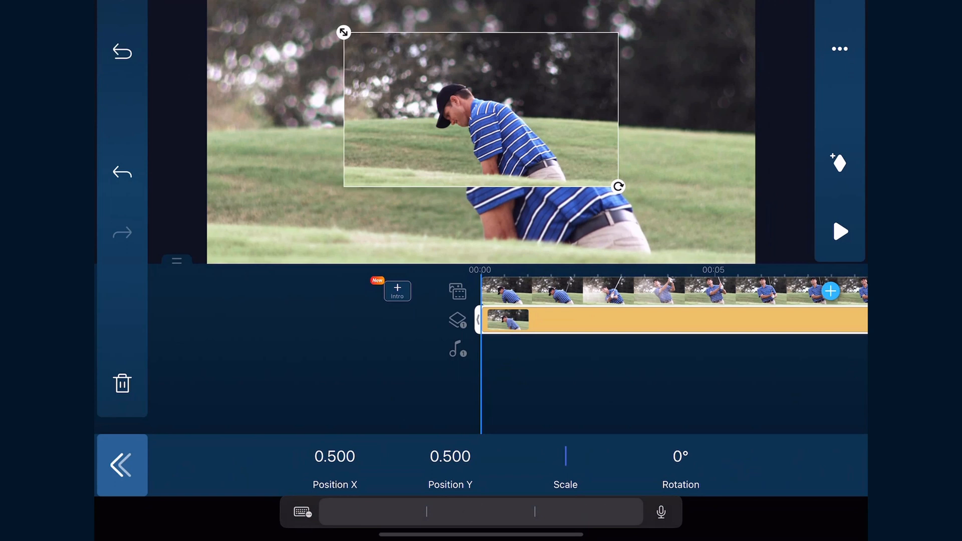
{"action": "type", "text": "1"}
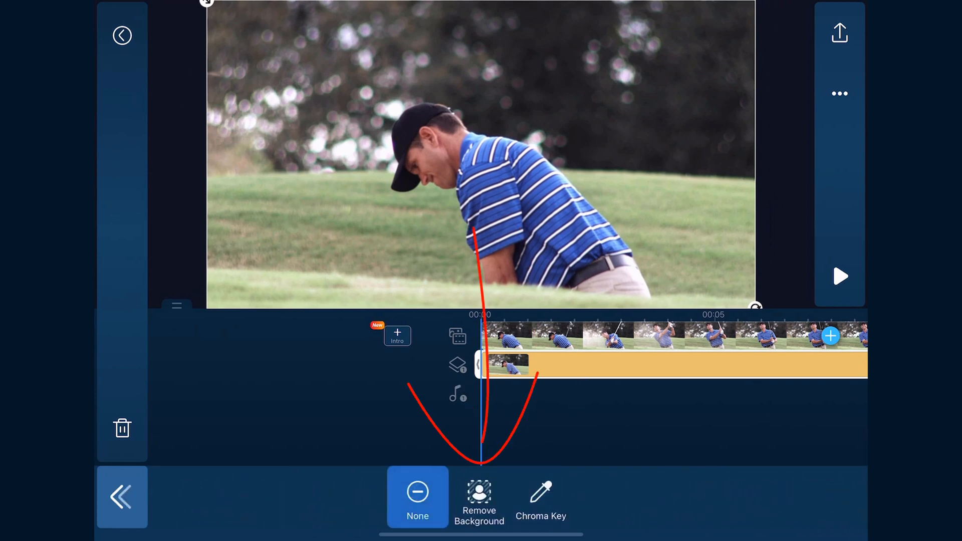
Apply Remove Background to the overlay clip and undo the accidental shift of the golfer.
{"action": "left_click", "coordinate": [479, 495]}
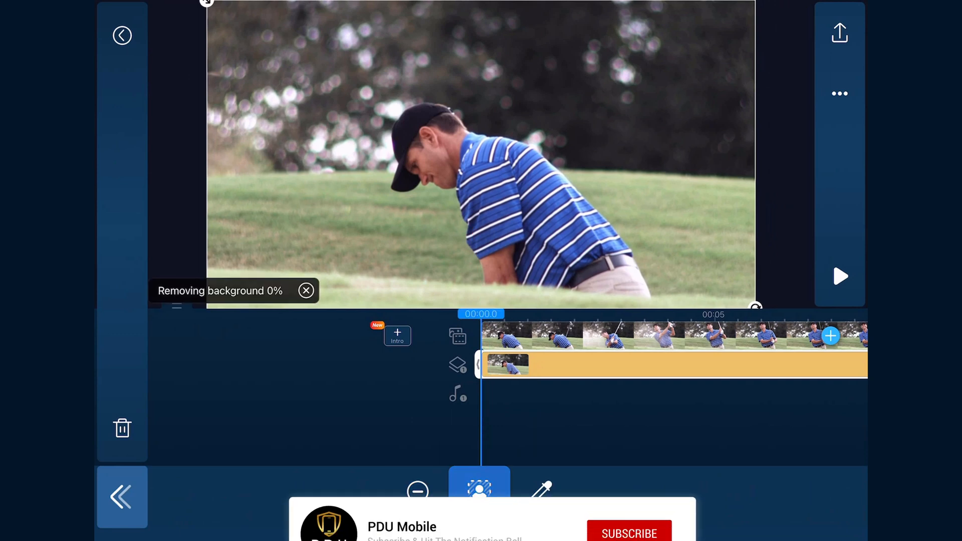
{"action": "left_click", "coordinate": [629, 533]}
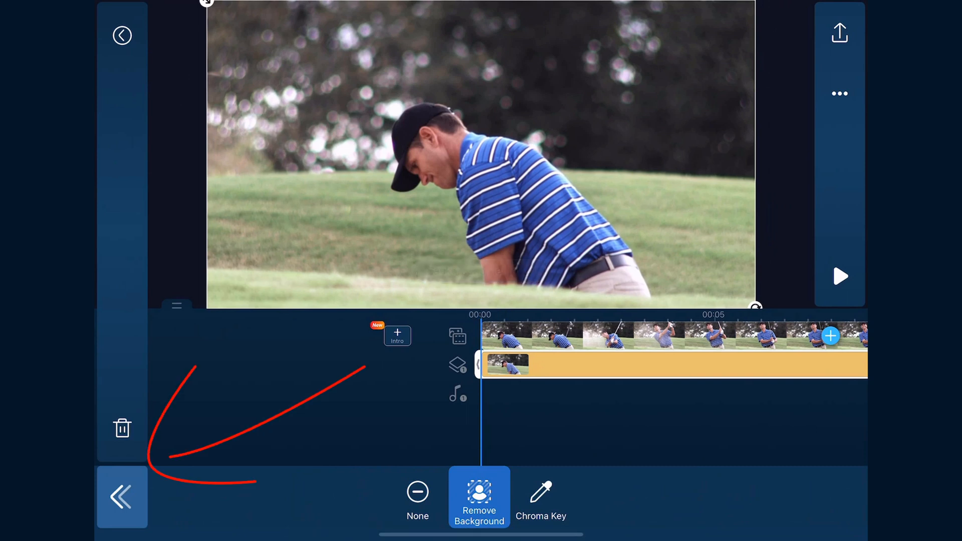
{"action": "left_click", "coordinate": [122, 495]}
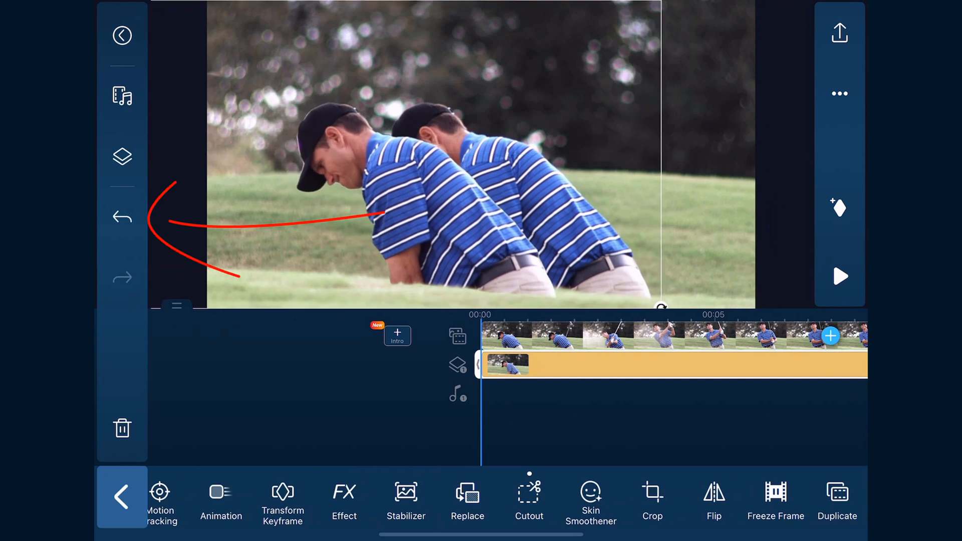
{"action": "left_click", "coordinate": [121, 216]}
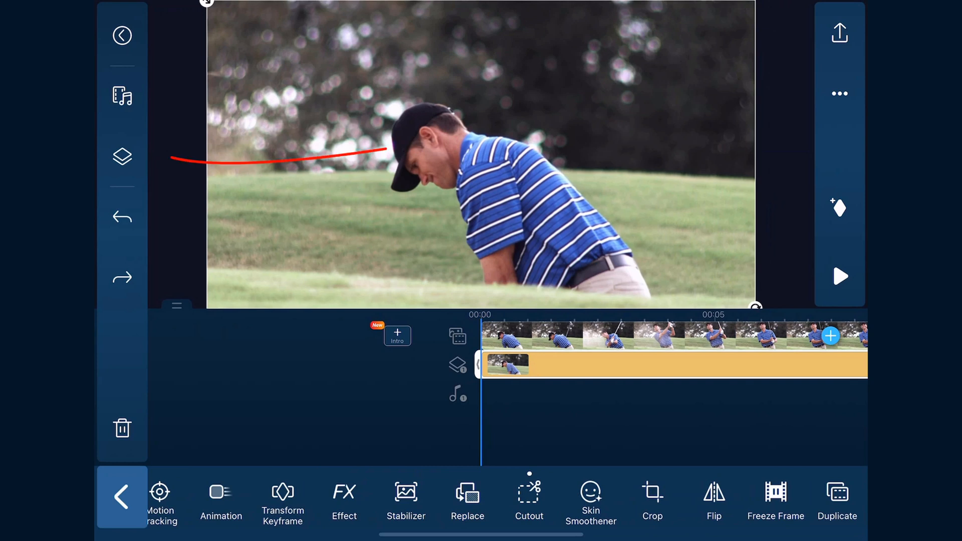
{"action": "left_click", "coordinate": [121, 156]}
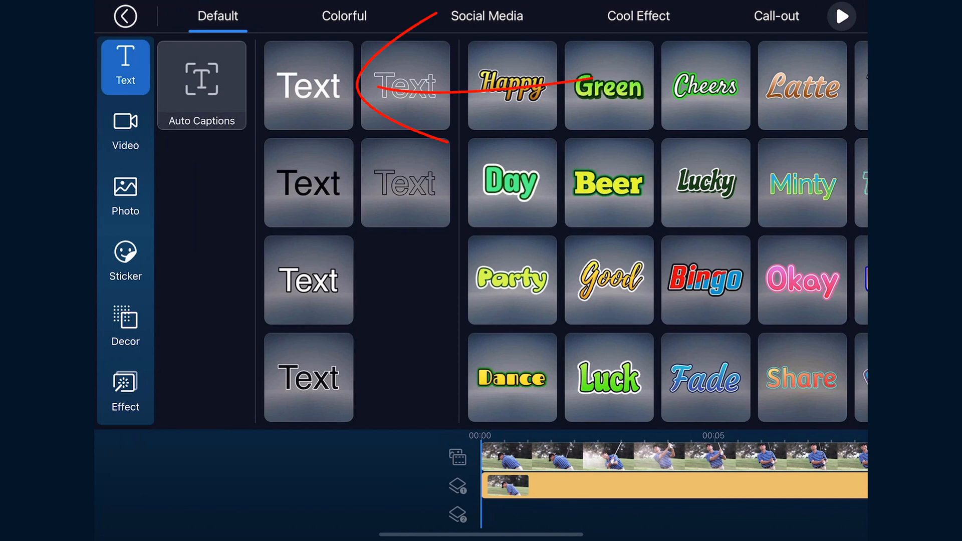
Place the plain Default white title on its own track and change its text to GOLF.
{"action": "left_click", "coordinate": [405, 86]}
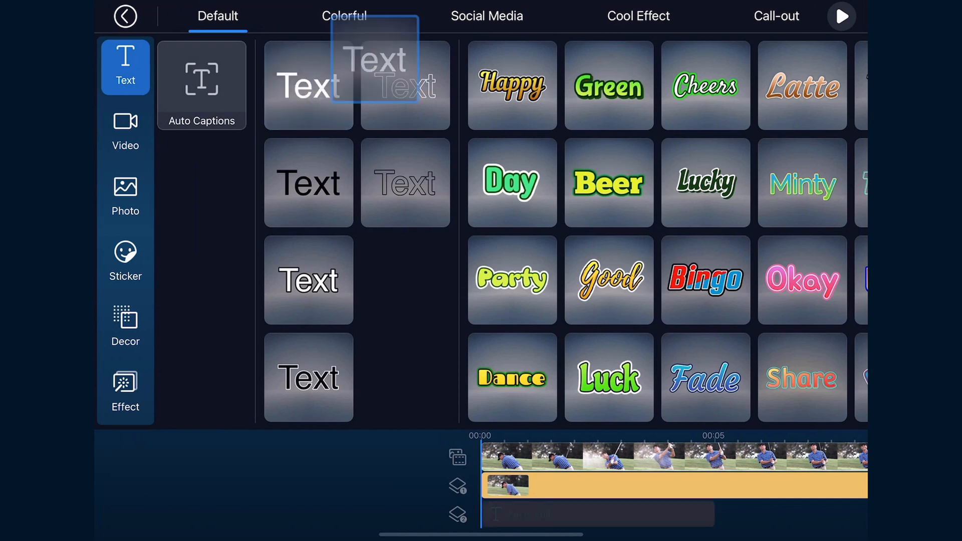
{"action": "left_click", "coordinate": [308, 85]}
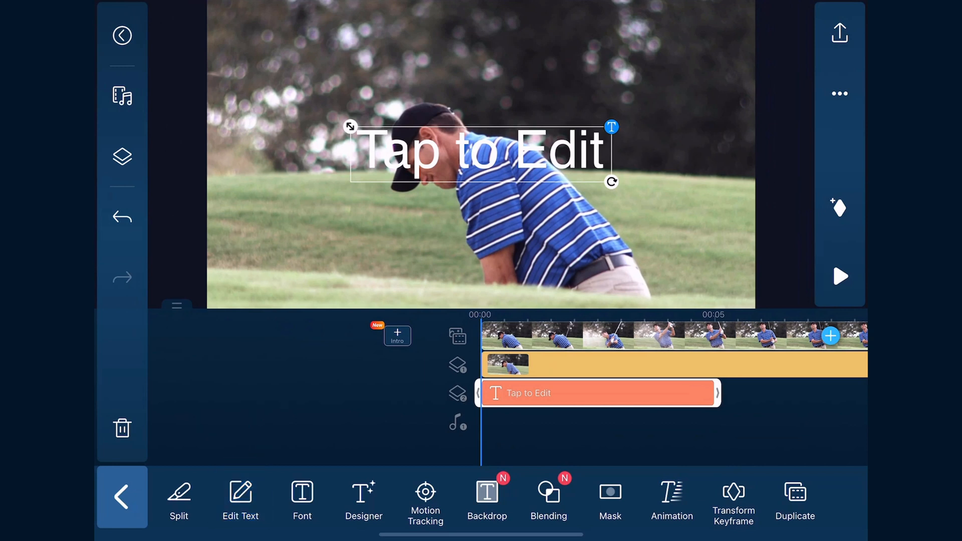
{"action": "left_click", "coordinate": [240, 497]}
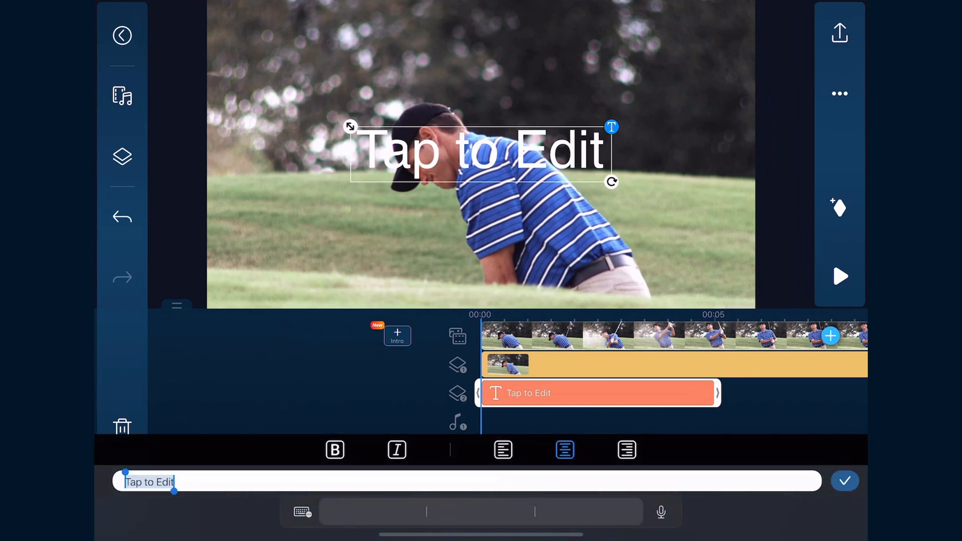
{"action": "type", "text": "GOLF"}
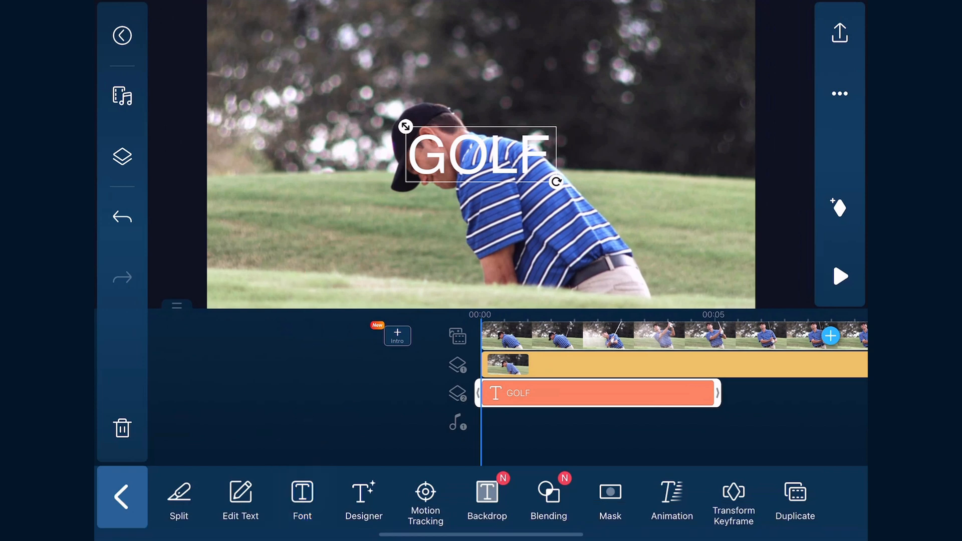
{"action": "left_click", "coordinate": [301, 497]}
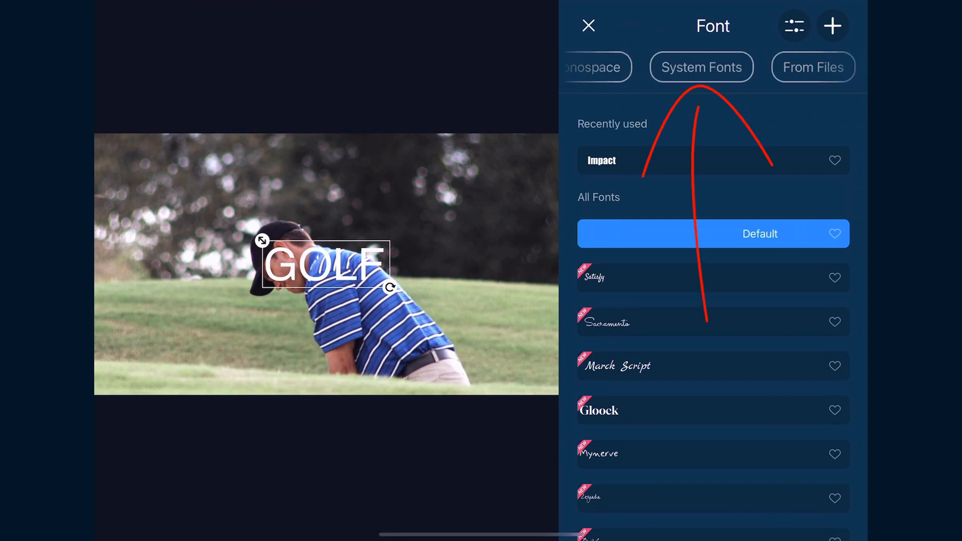
Set the GOLF title's font to Impact from the System Fonts list.
{"action": "left_click", "coordinate": [715, 67]}
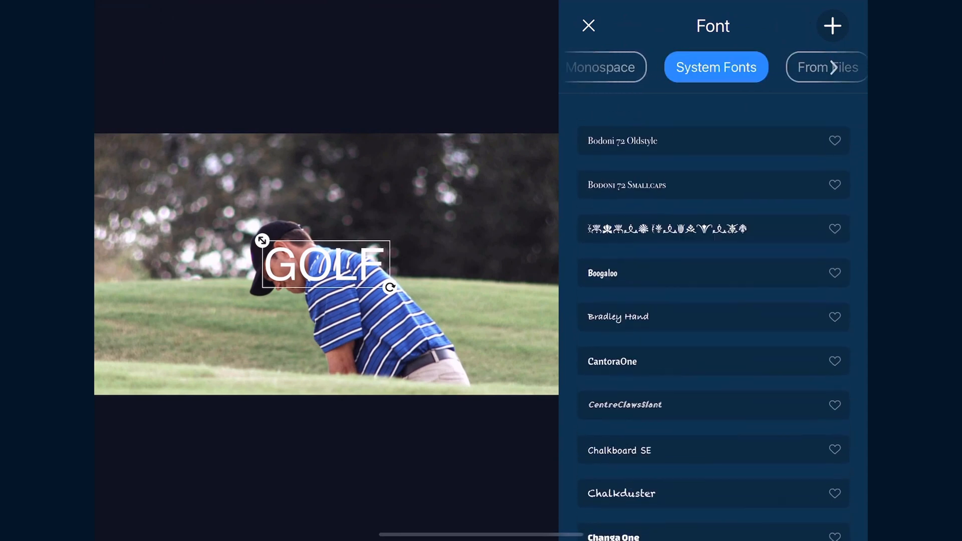
{"action": "scroll", "scroll_direction": "down", "scroll_amount": 3}
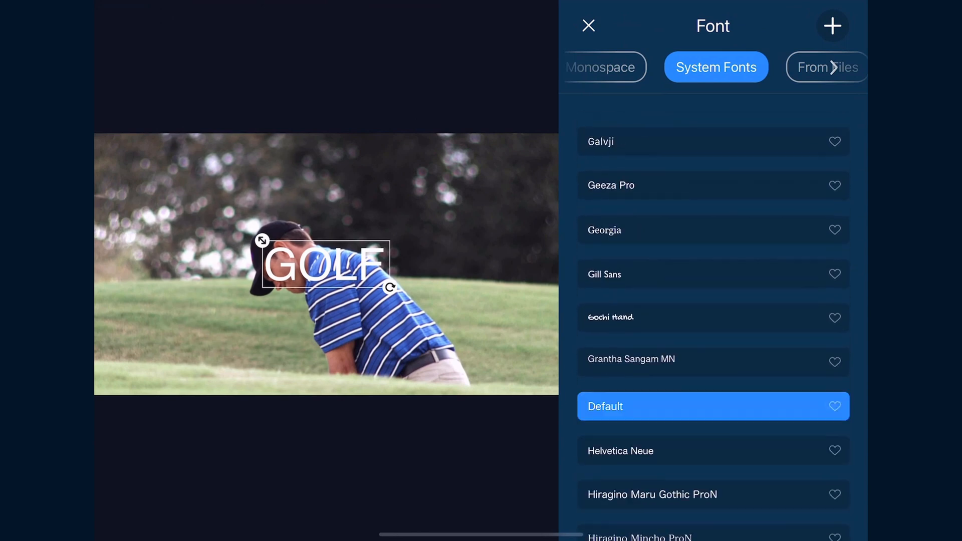
{"action": "scroll", "scroll_direction": "down", "scroll_amount": 3}
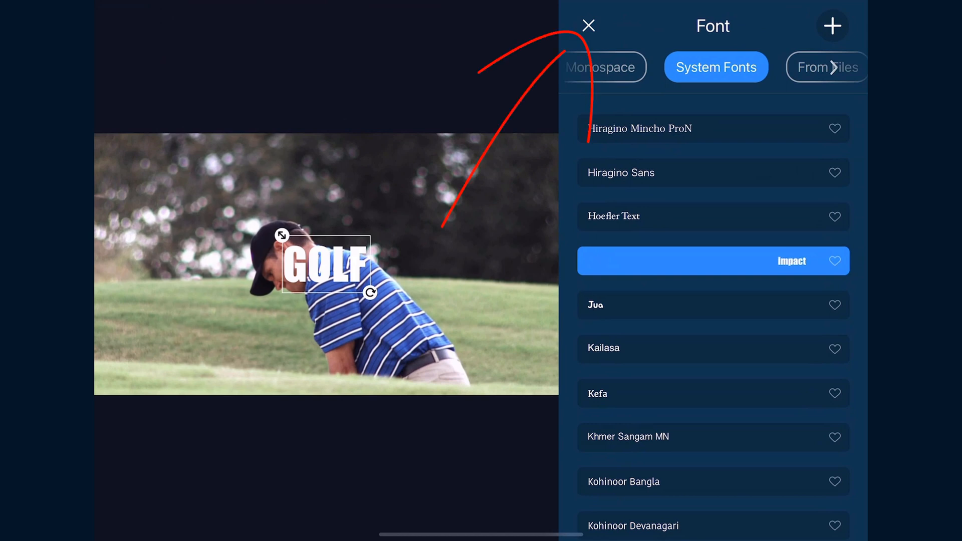
{"action": "left_click", "coordinate": [588, 26]}
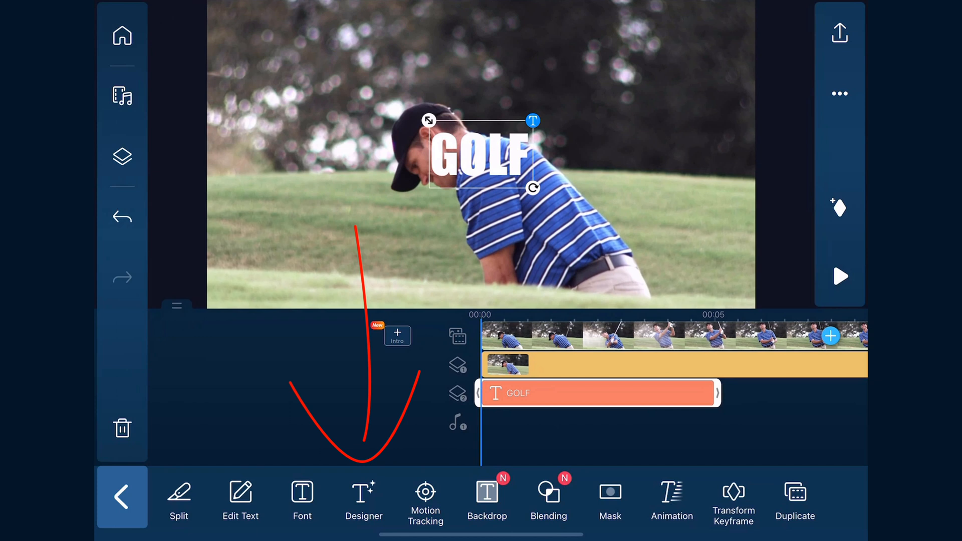
Enable a dark shadow on the GOLF text in the Designer's Shadow settings.
{"action": "left_click", "coordinate": [302, 497]}
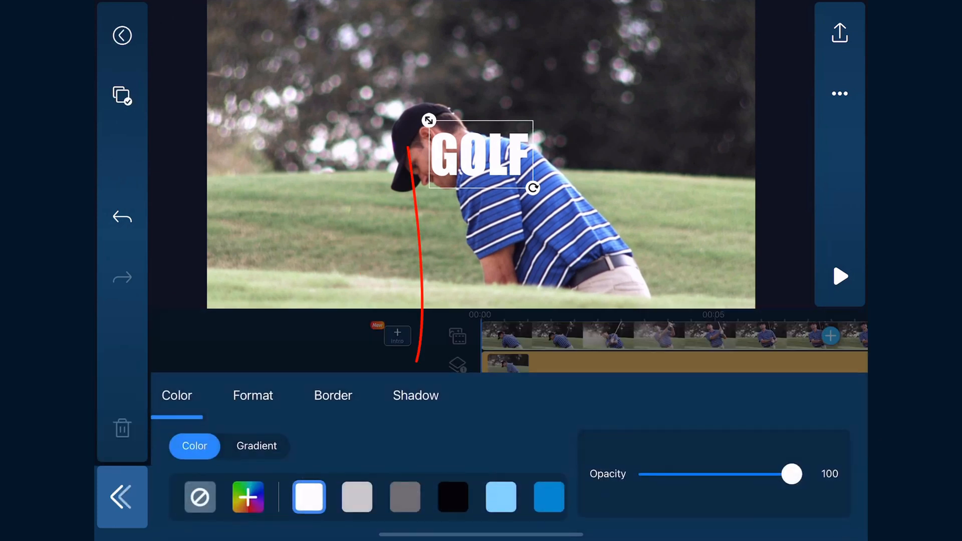
{"action": "left_click", "coordinate": [414, 395]}
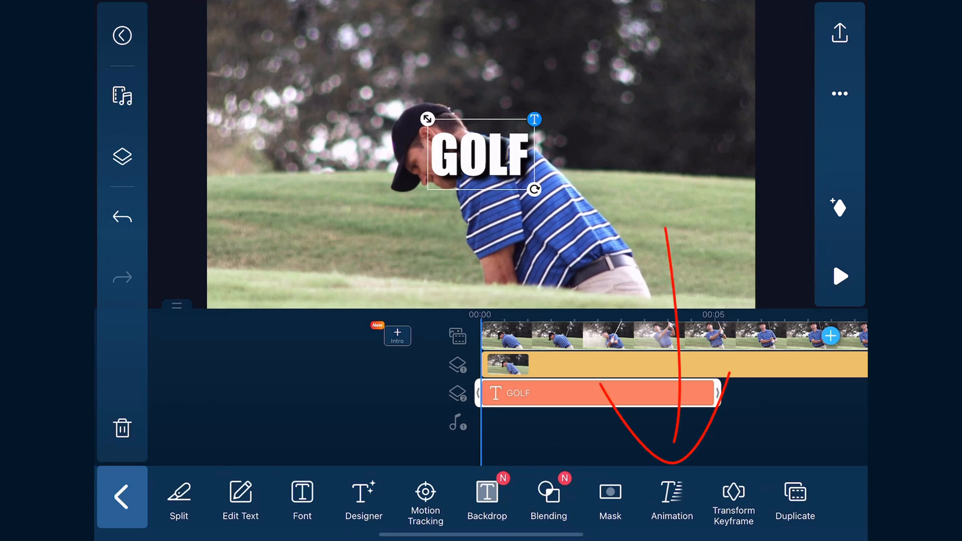
Apply the Unite entrance animation to GOLF and adjust its duration.
{"action": "left_click", "coordinate": [671, 497]}
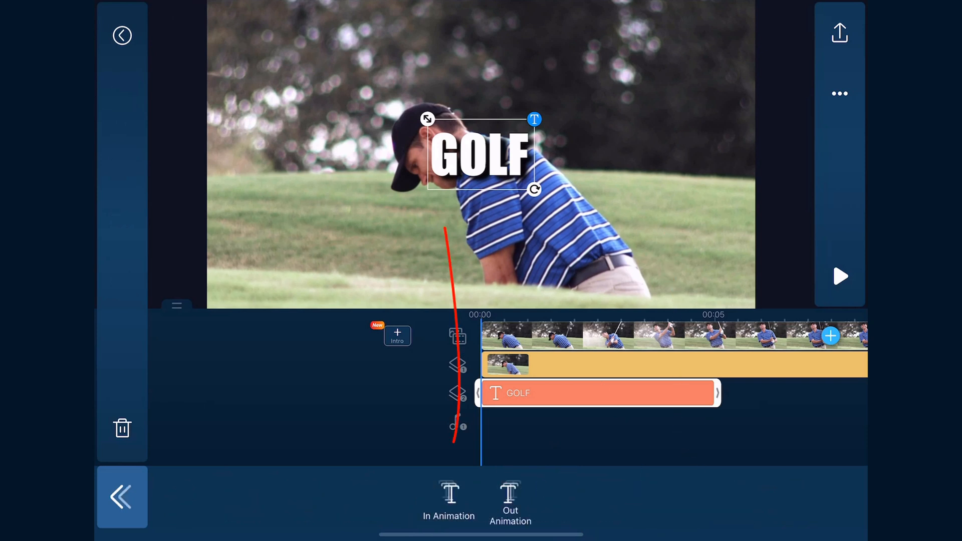
{"action": "left_click", "coordinate": [449, 497]}
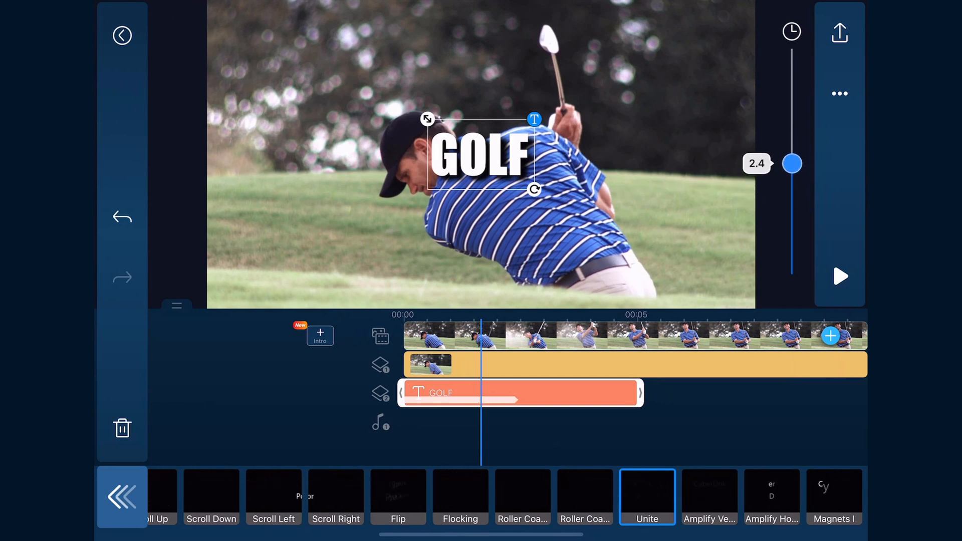
{"action": "left_click_drag", "start_coordinate": [793, 164], "coordinate": [793, 162]}
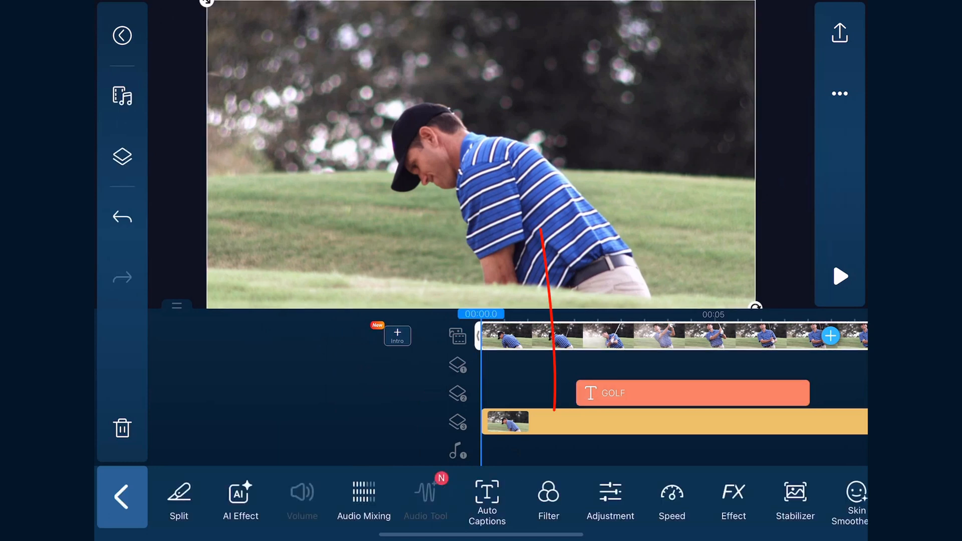
Apply the PT13 black-and-white Portrait filter to the main background footage.
{"action": "left_click", "coordinate": [547, 497]}
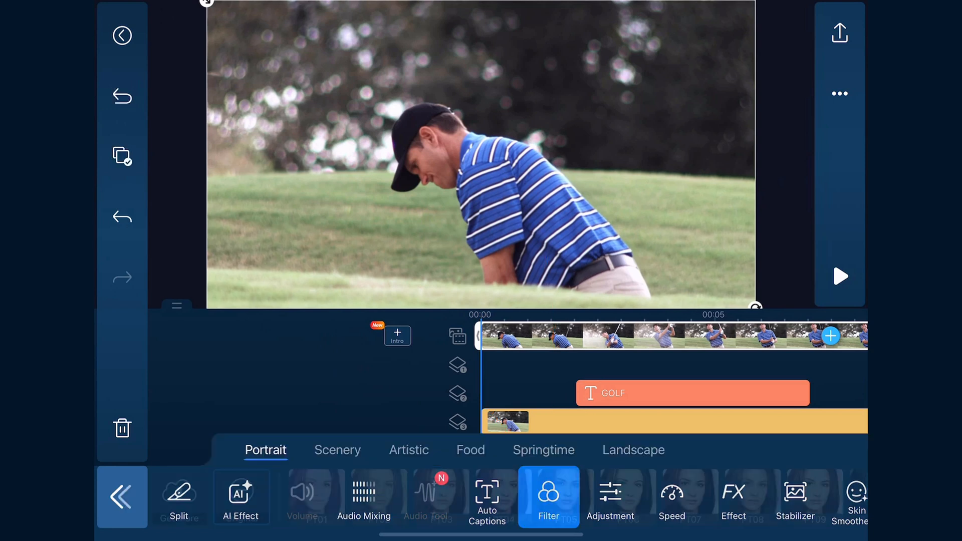
{"action": "left_click", "coordinate": [547, 497]}
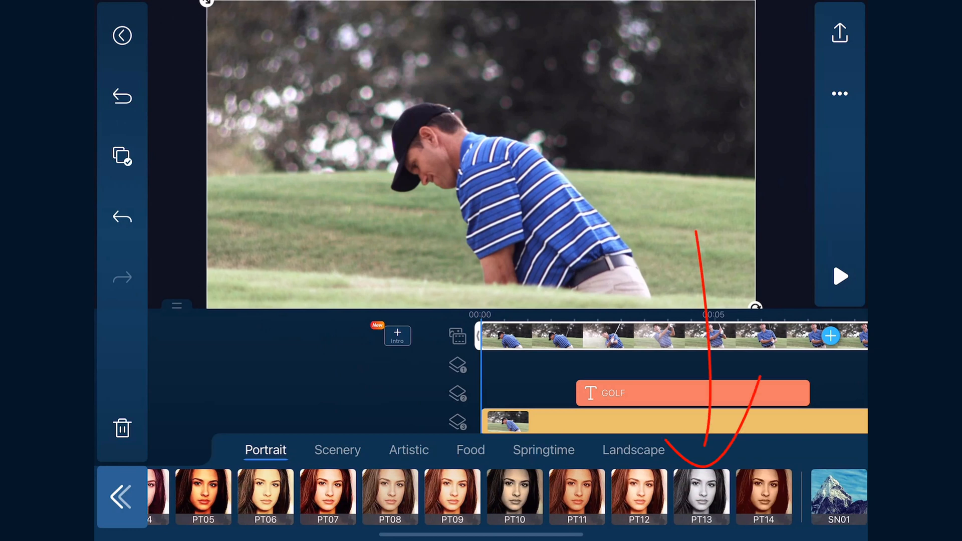
{"action": "left_click", "coordinate": [702, 497]}
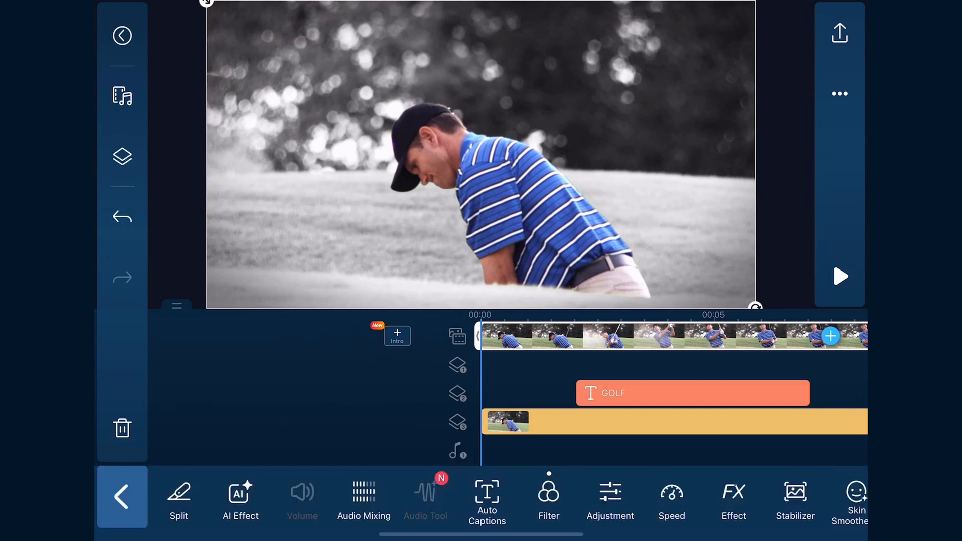
{"action": "left_click_drag", "start_coordinate": [577, 282], "coordinate": [791, 273]}
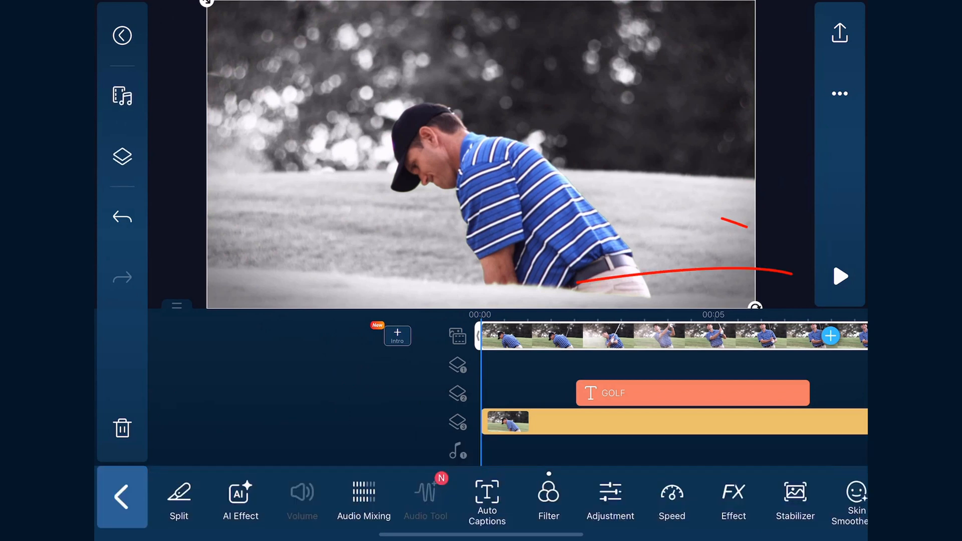
Deselect the clip and play the preview with GOLF animating behind the golfer.
{"action": "left_click", "coordinate": [121, 35]}
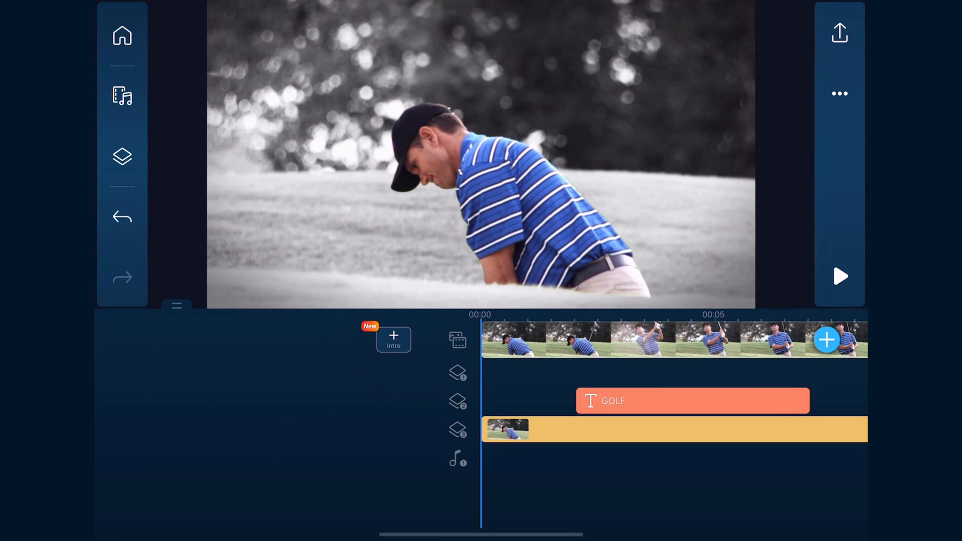
{"action": "left_click", "coordinate": [839, 276]}
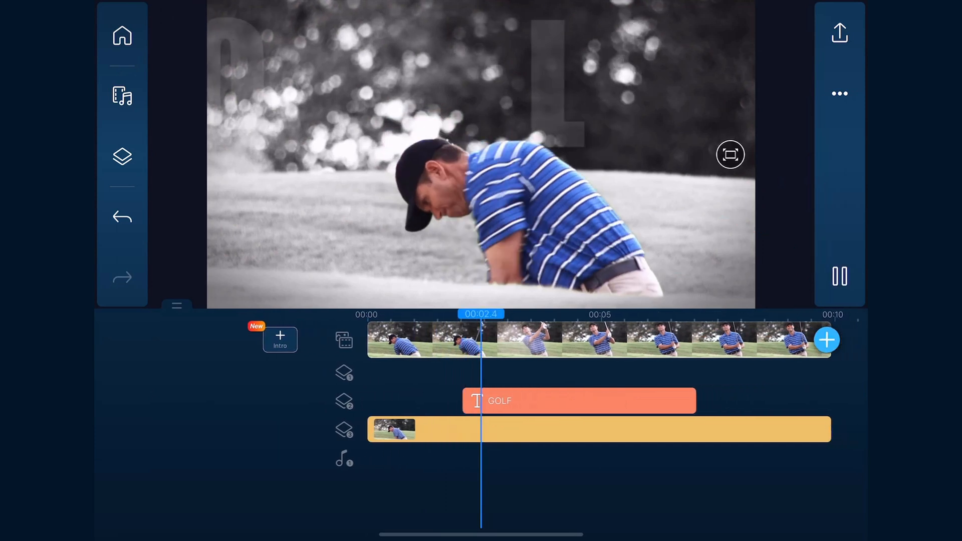